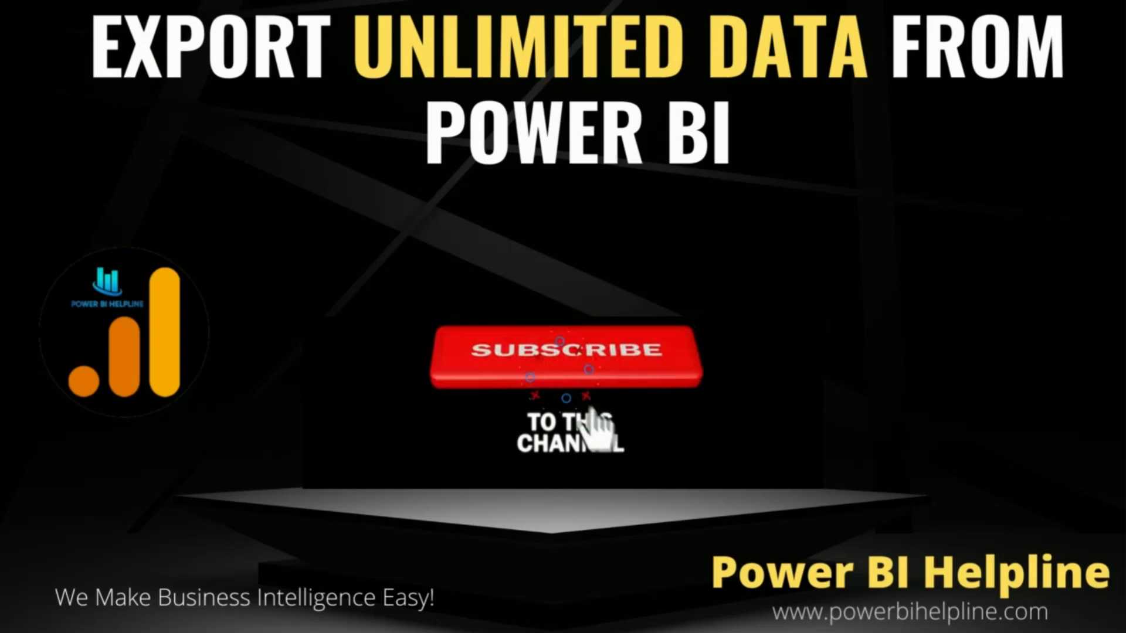
- Switch to the Contoso report showing brand, category, sales, cost and margin with slicers
click(567, 364)
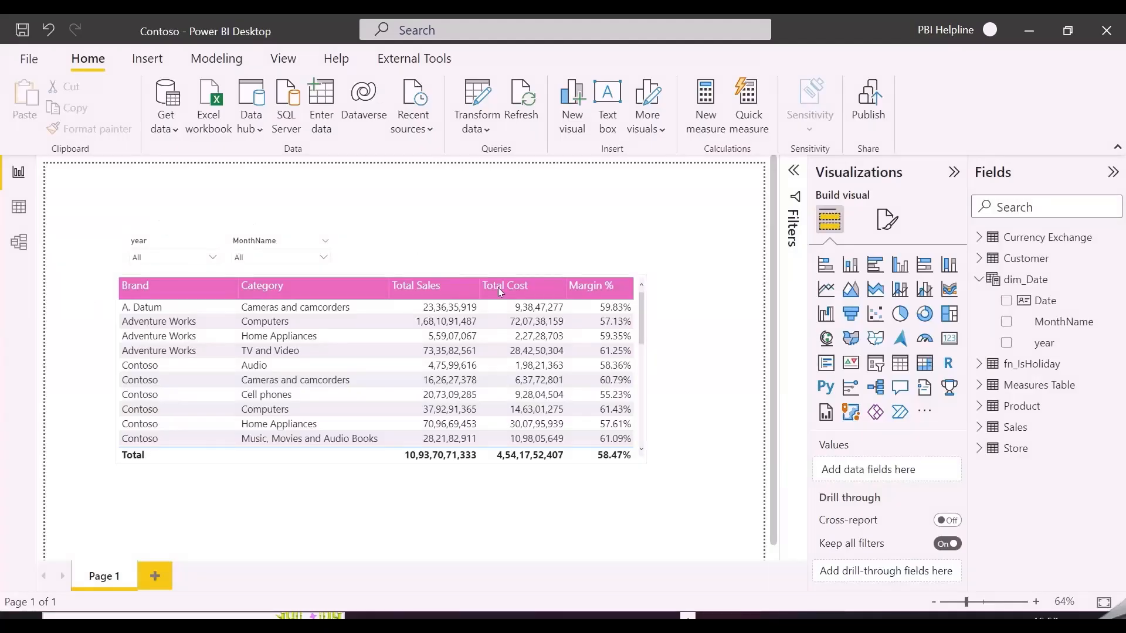
- Export the sales table's data as data.csv into E:\Sample Data\Exported and open it
click(634, 265)
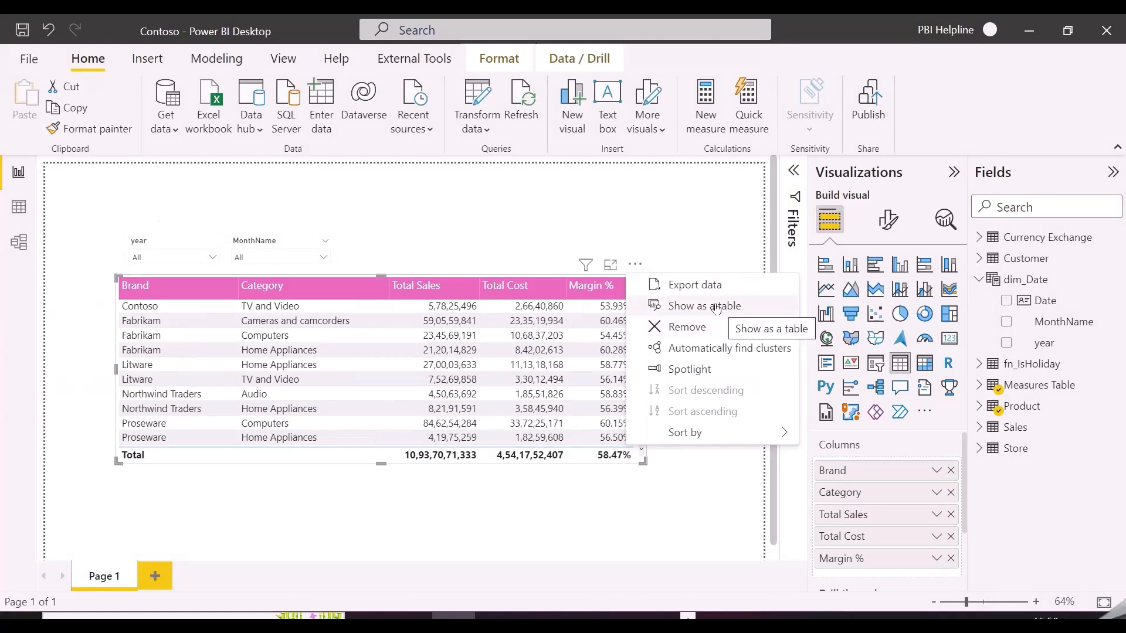
click(696, 285)
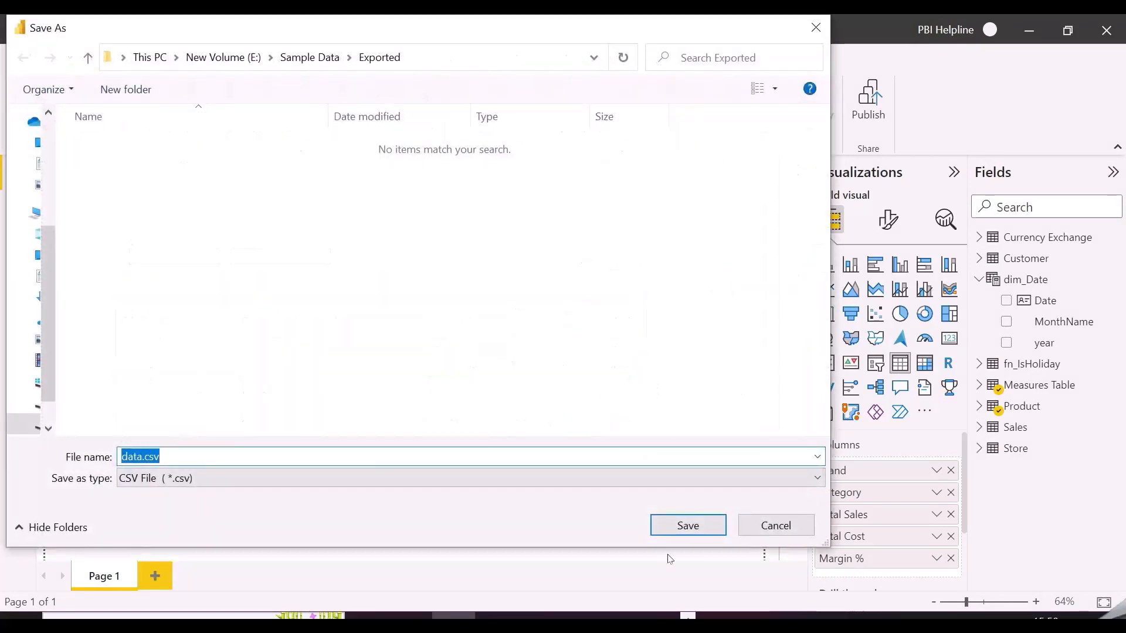
click(687, 525)
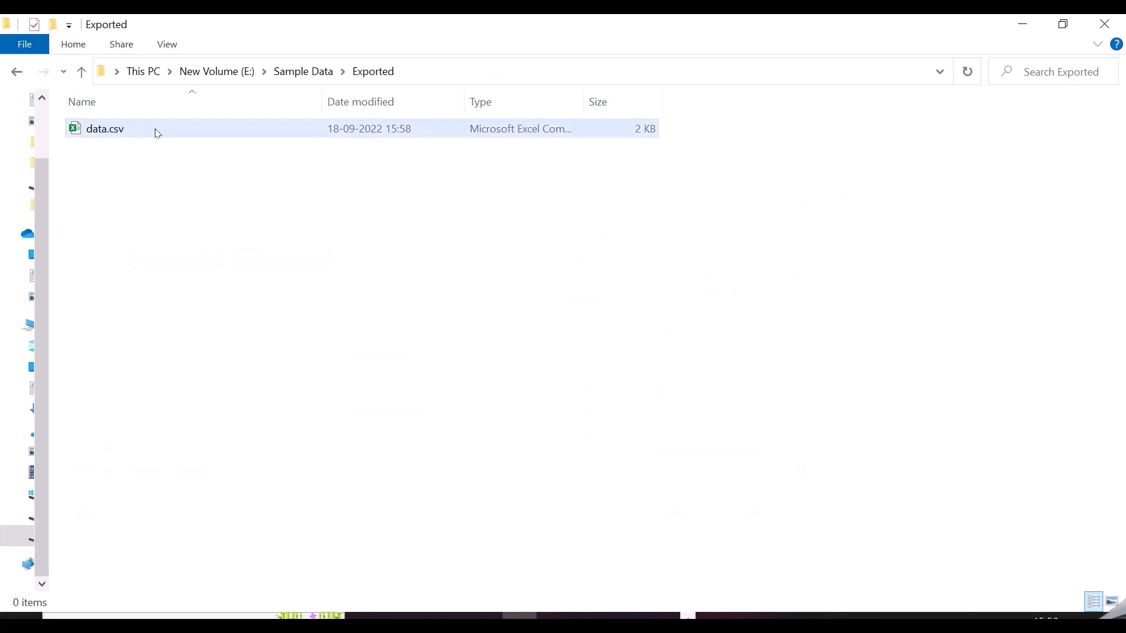
double_click(104, 128)
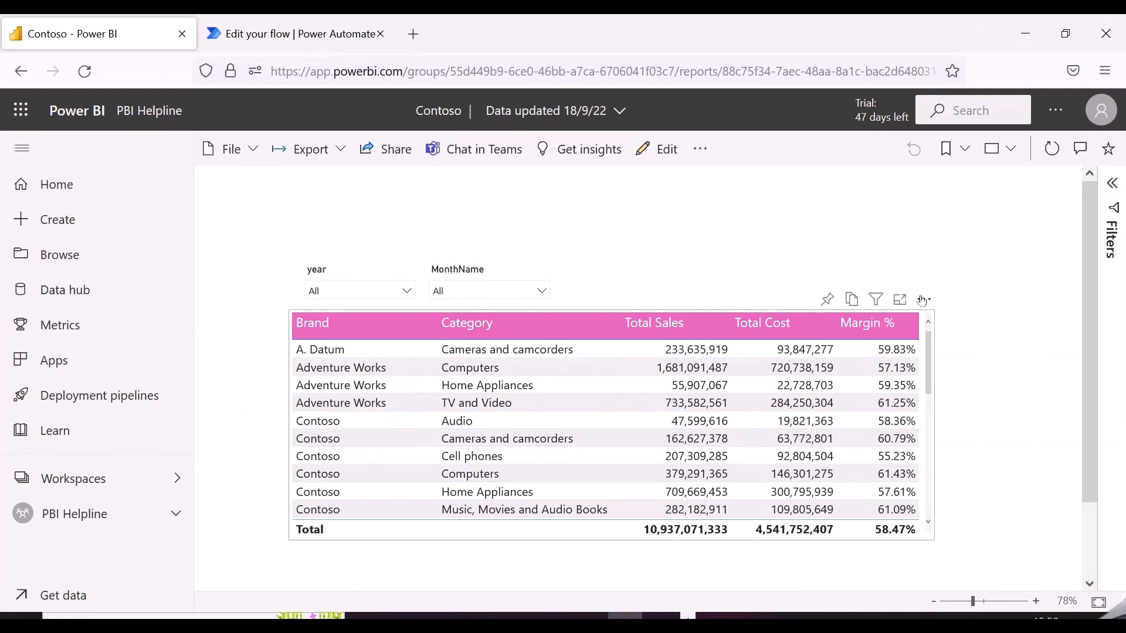
click(921, 299)
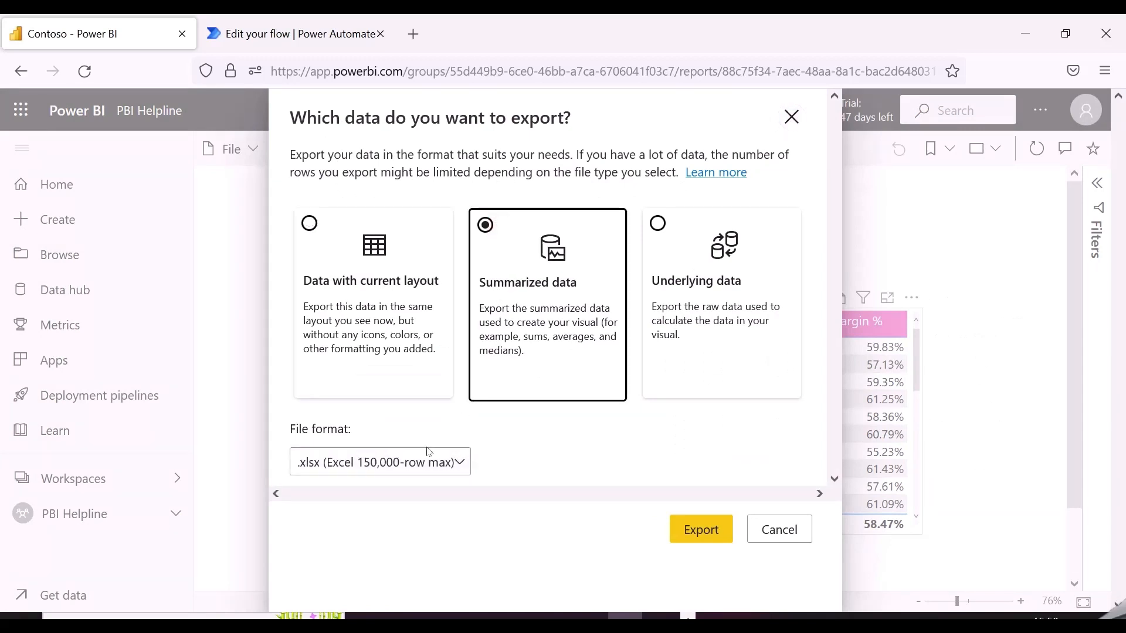
click(380, 462)
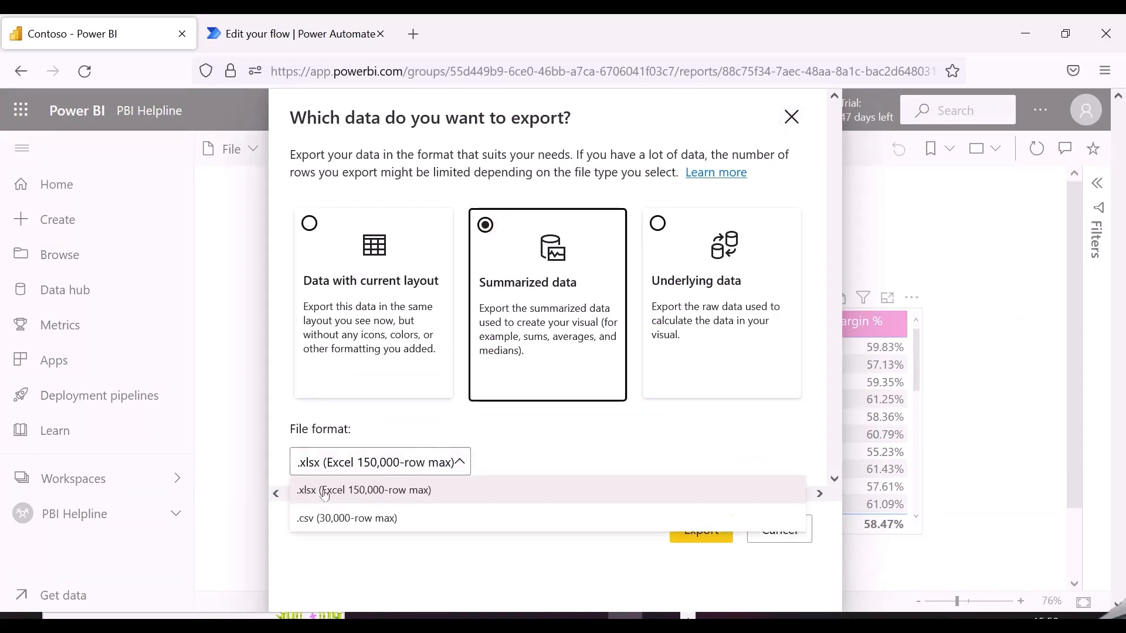
mouse_move(336, 531)
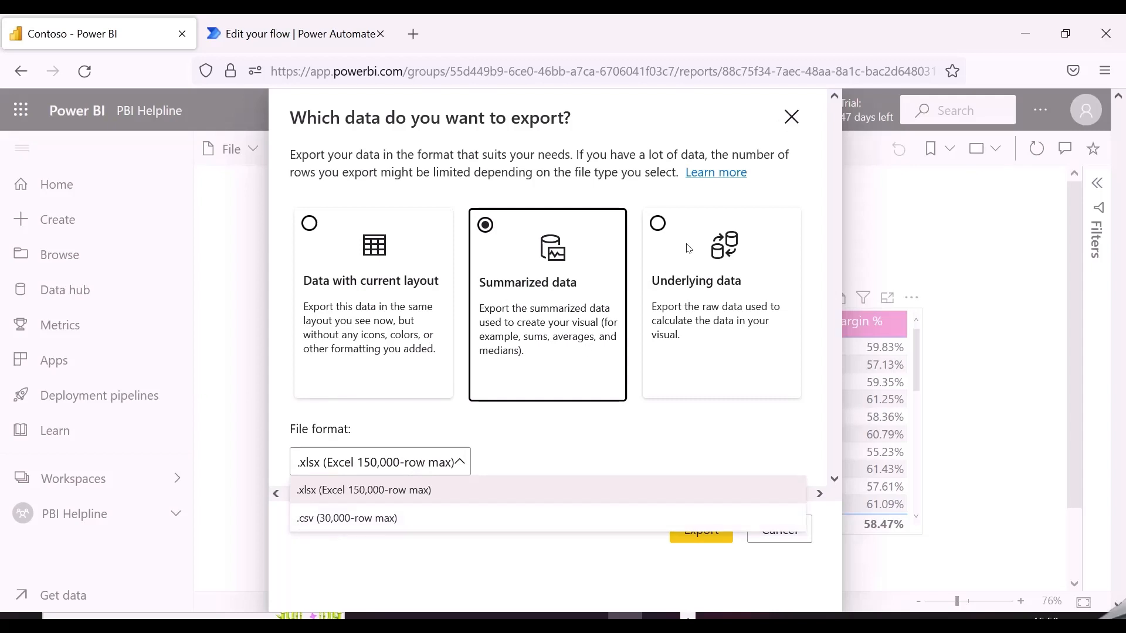
mouse_move(421, 239)
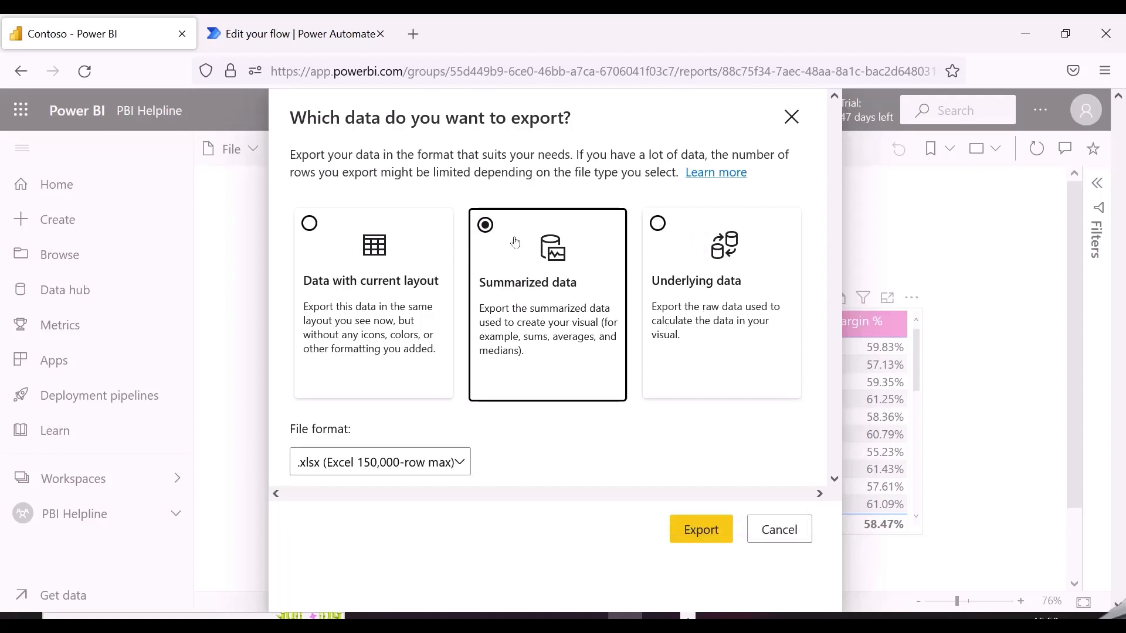
mouse_move(547, 256)
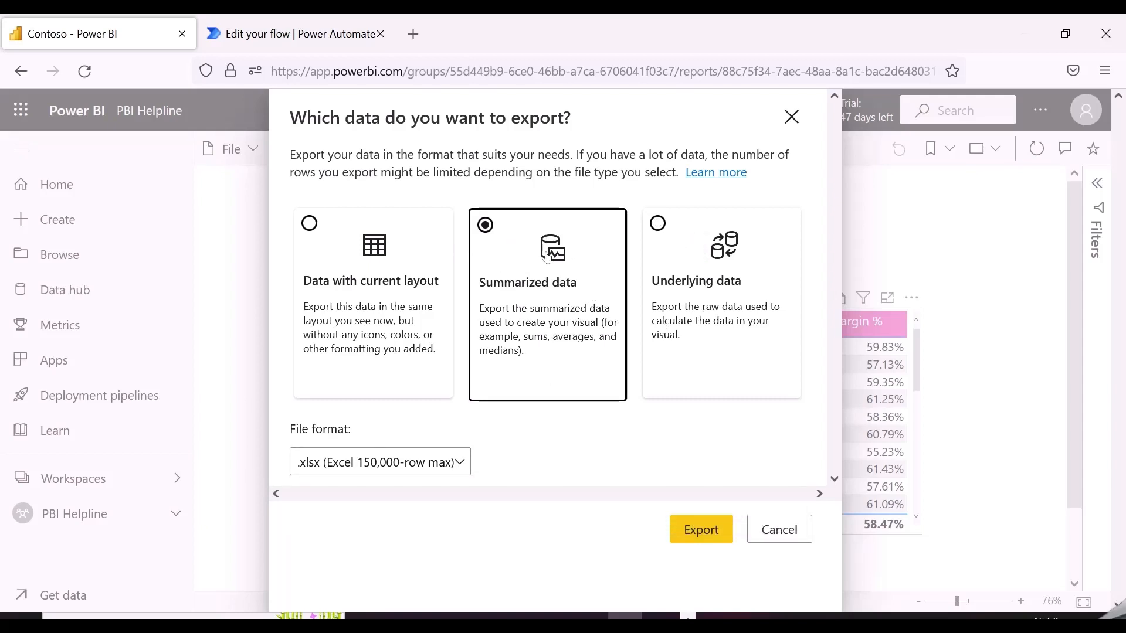
click(700, 529)
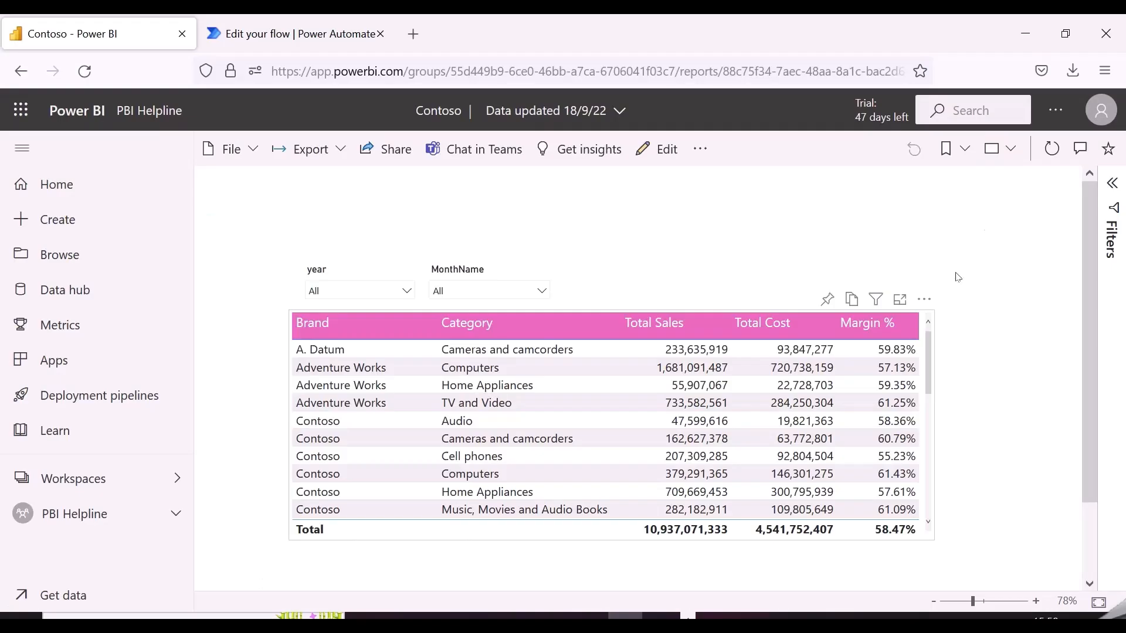
mouse_move(735, 227)
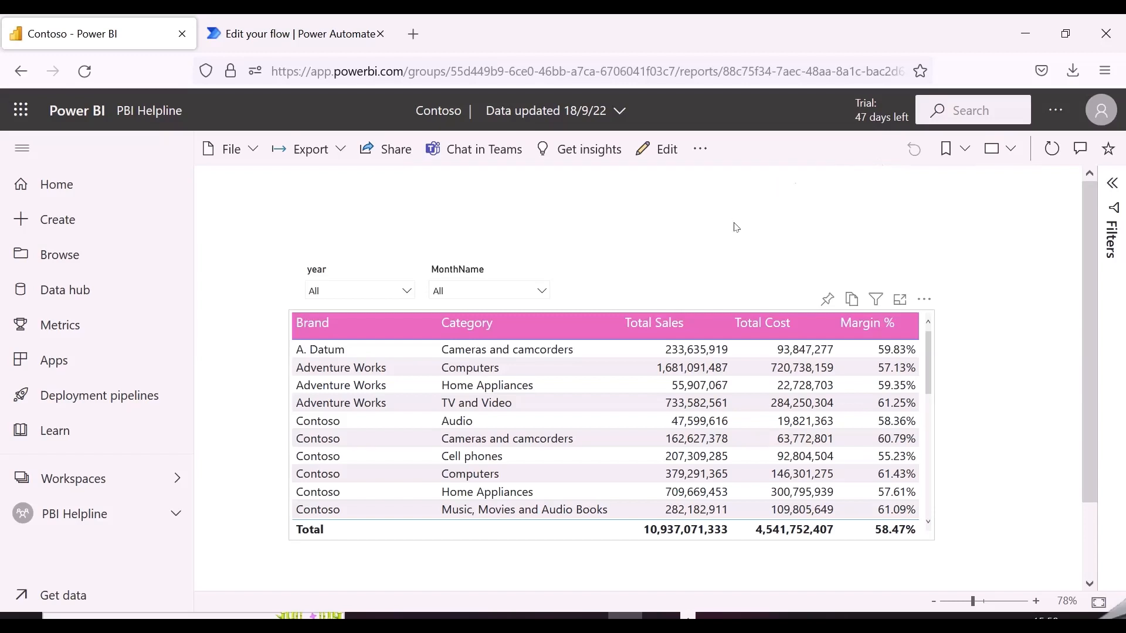
mouse_move(439, 238)
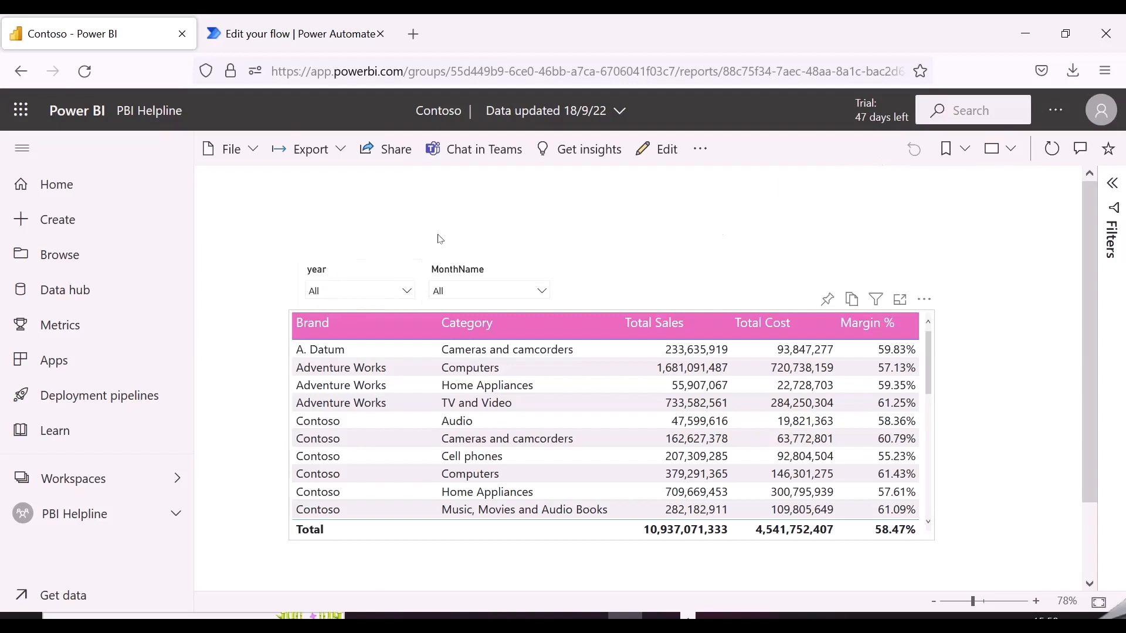
click(289, 33)
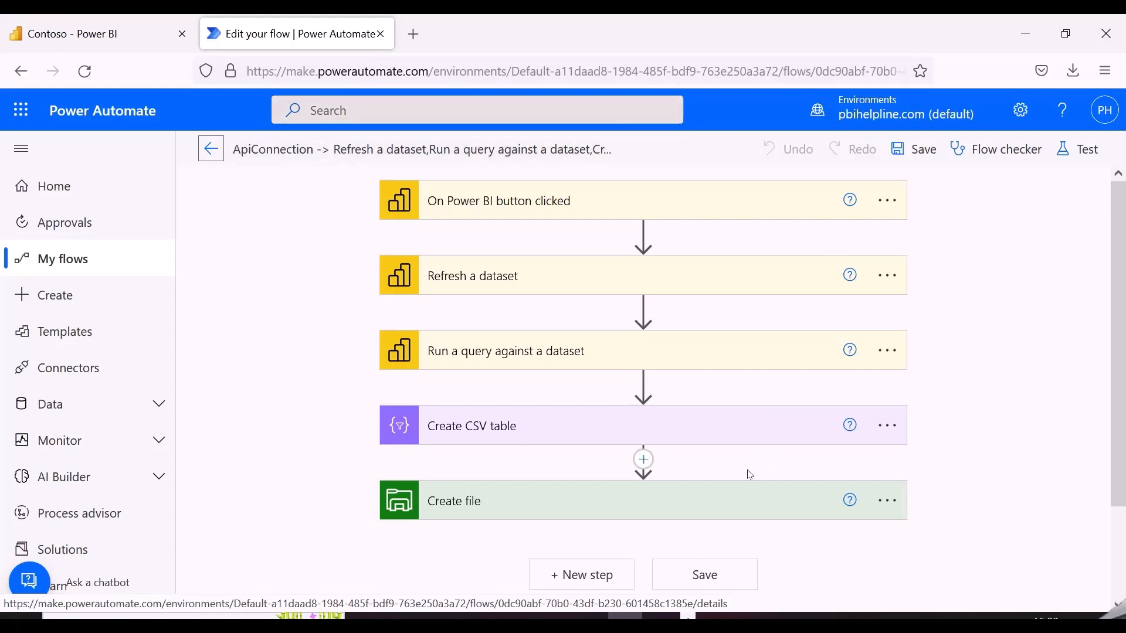
mouse_move(605, 205)
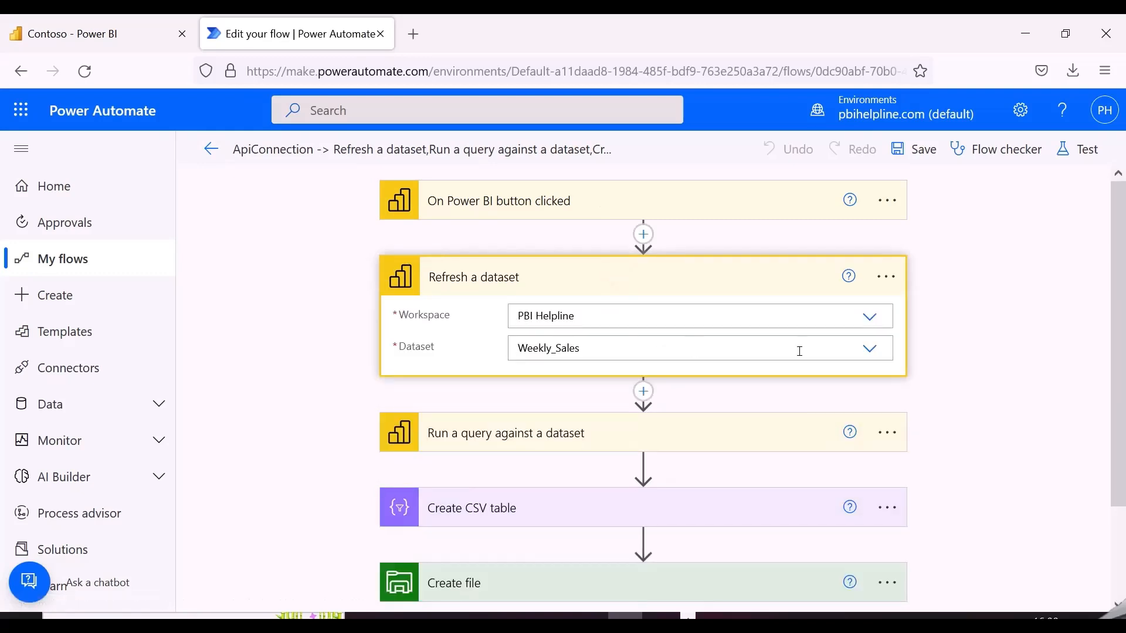
- Check the refresh step's Dataset list confirms Weekly_Sales in the PBI Helpline workspace
click(870, 348)
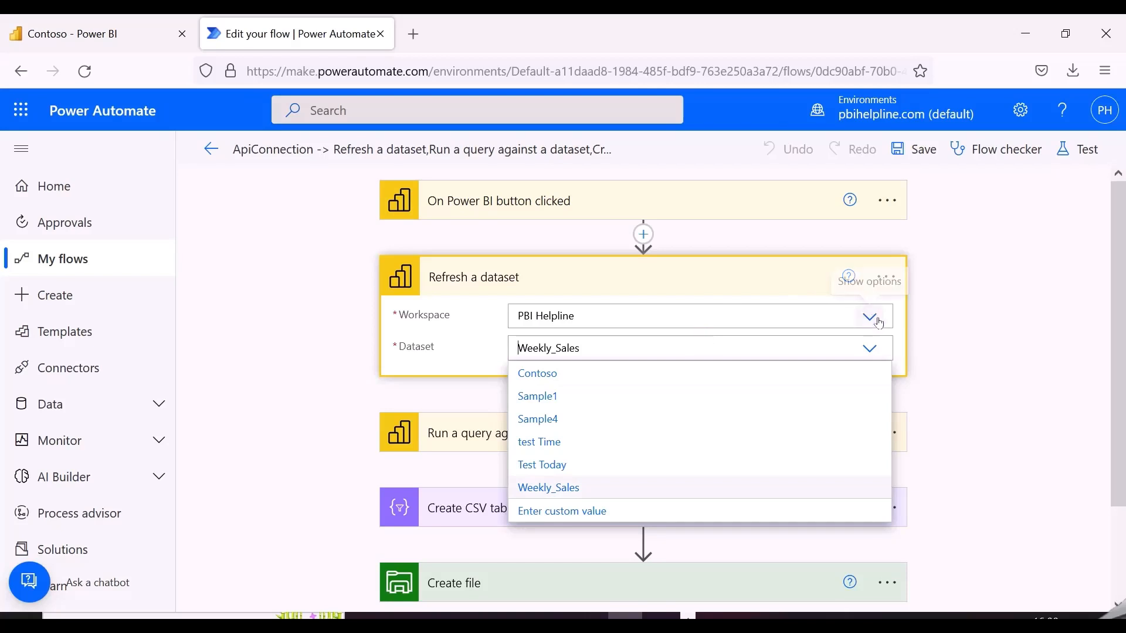
click(547, 487)
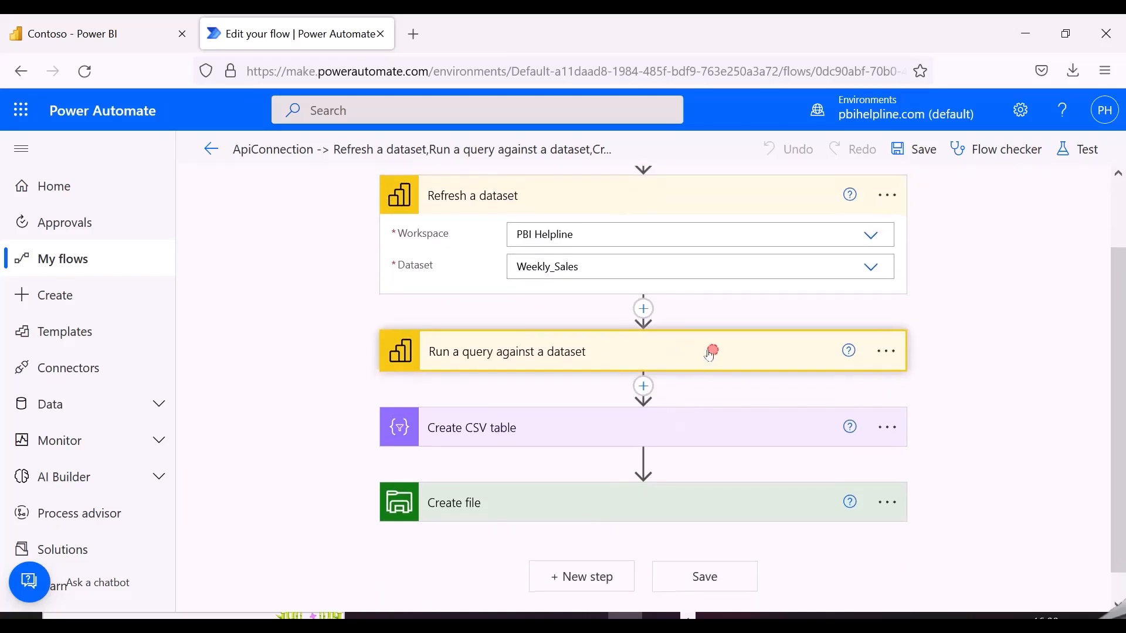
click(529, 352)
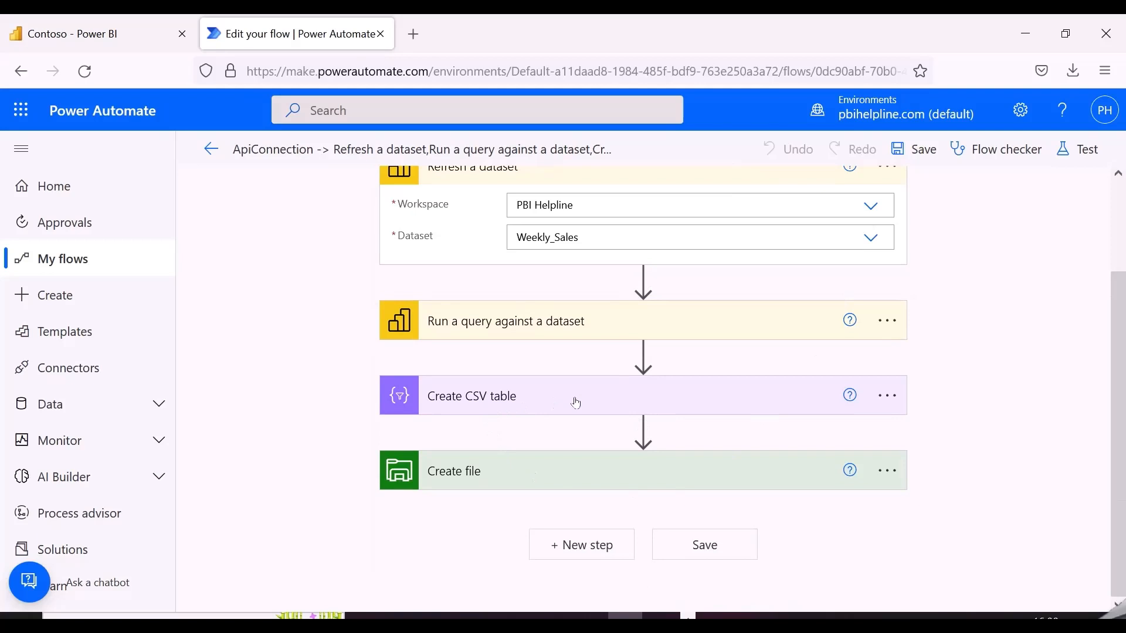
mouse_move(529, 478)
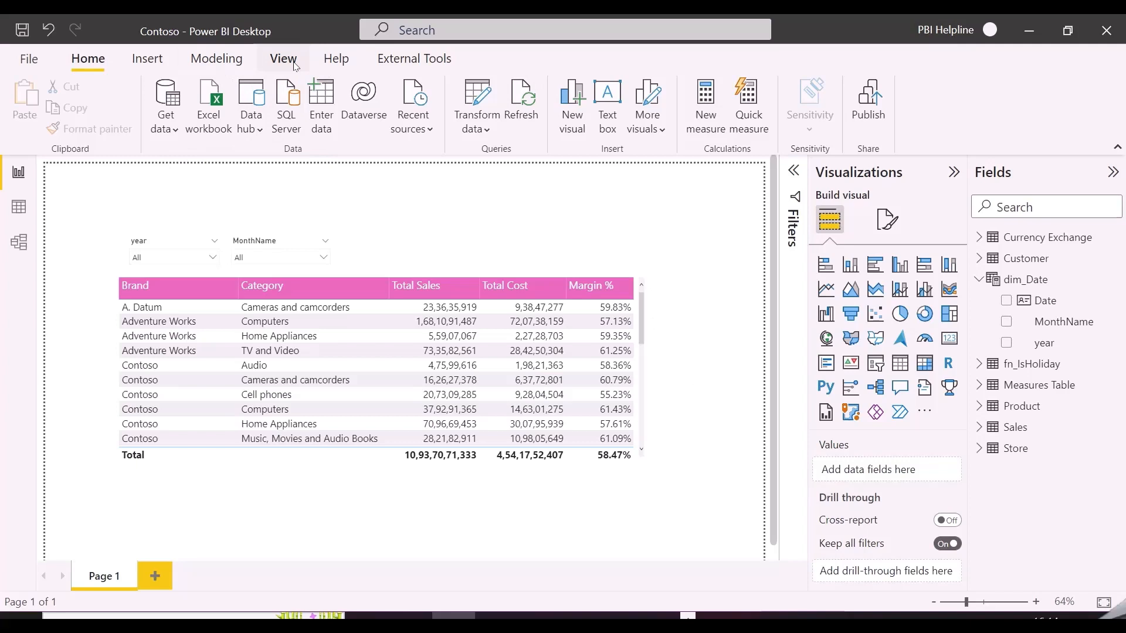
- Copy the table visual's DAX query from Performance analyzer and launch DAX Studio with it
click(819, 94)
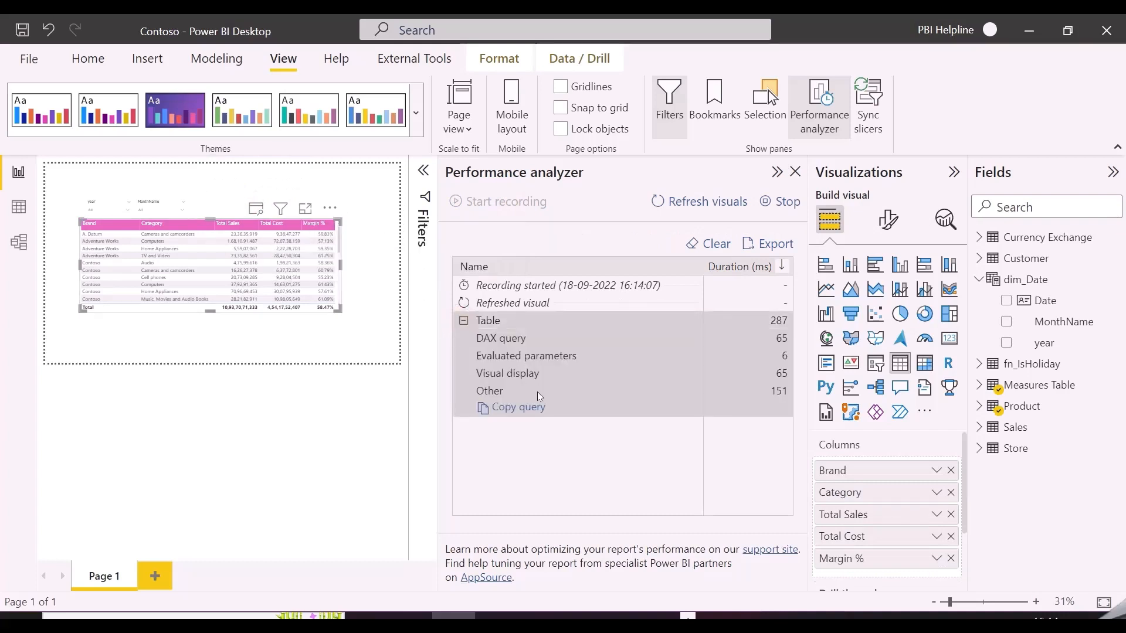
click(517, 406)
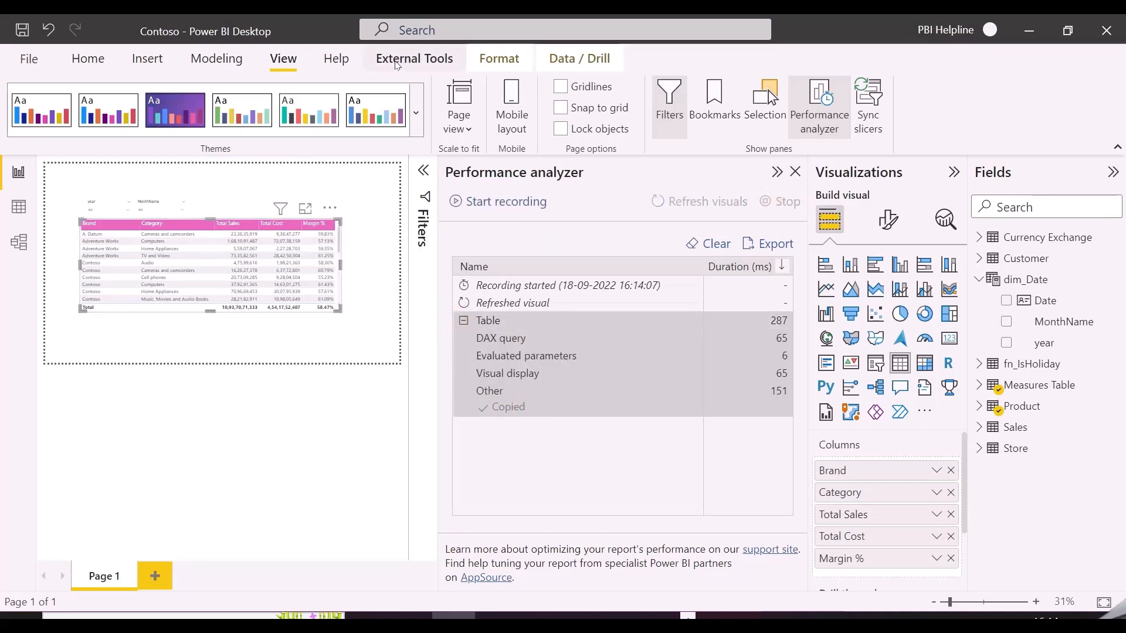
click(414, 58)
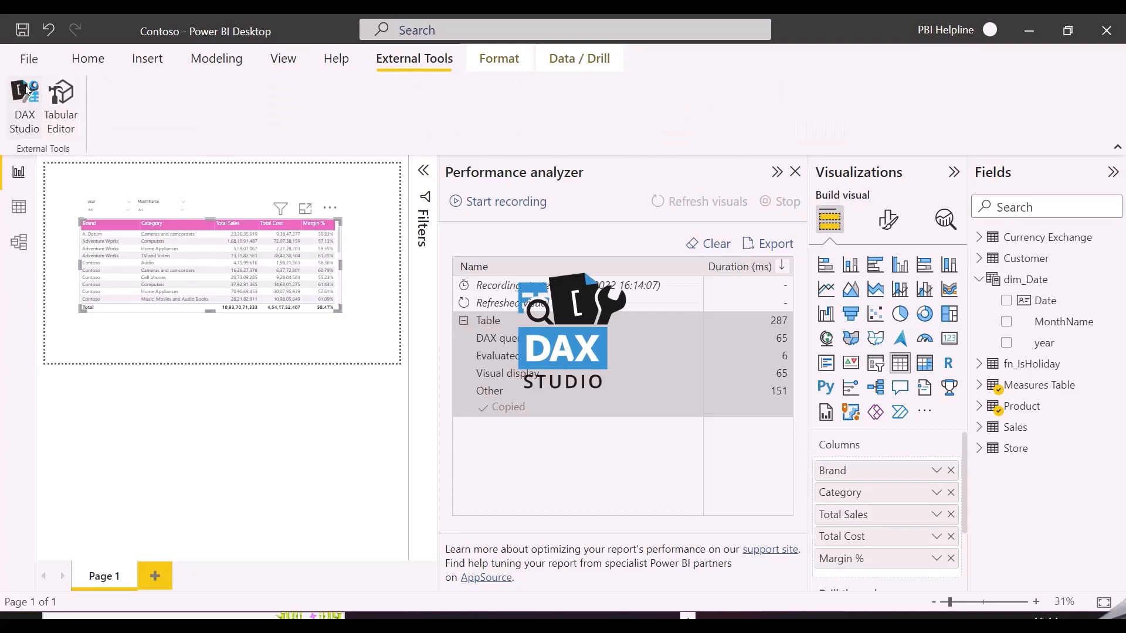
click(24, 93)
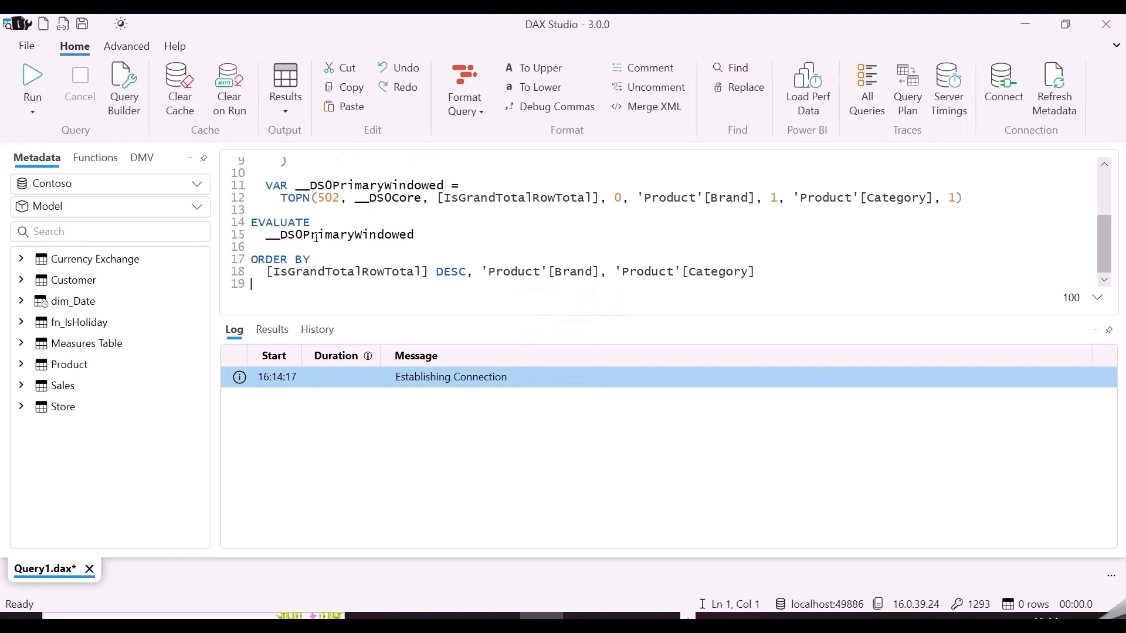
- Run the pasted query to the Results Table, returning 30 rows, then clear the editor
click(285, 88)
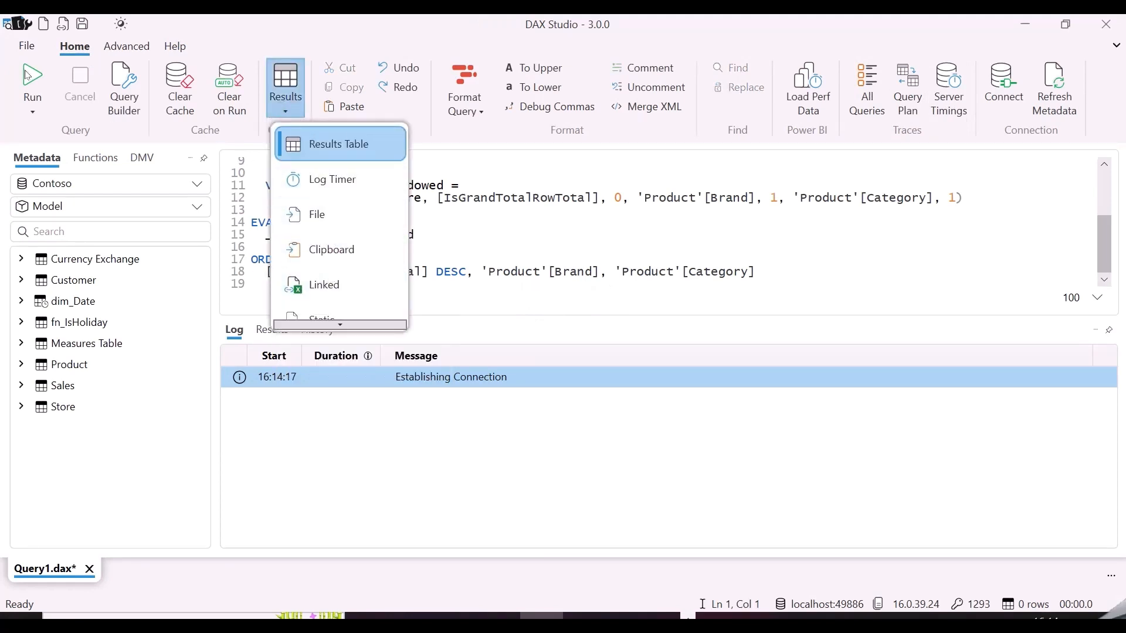
click(340, 143)
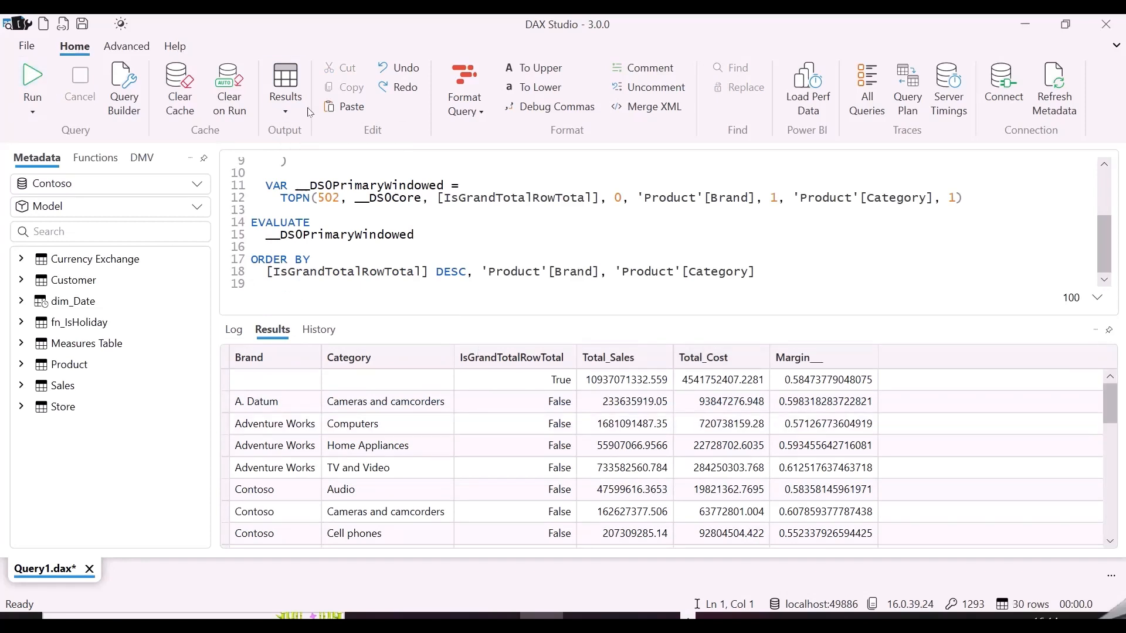
click(408, 248)
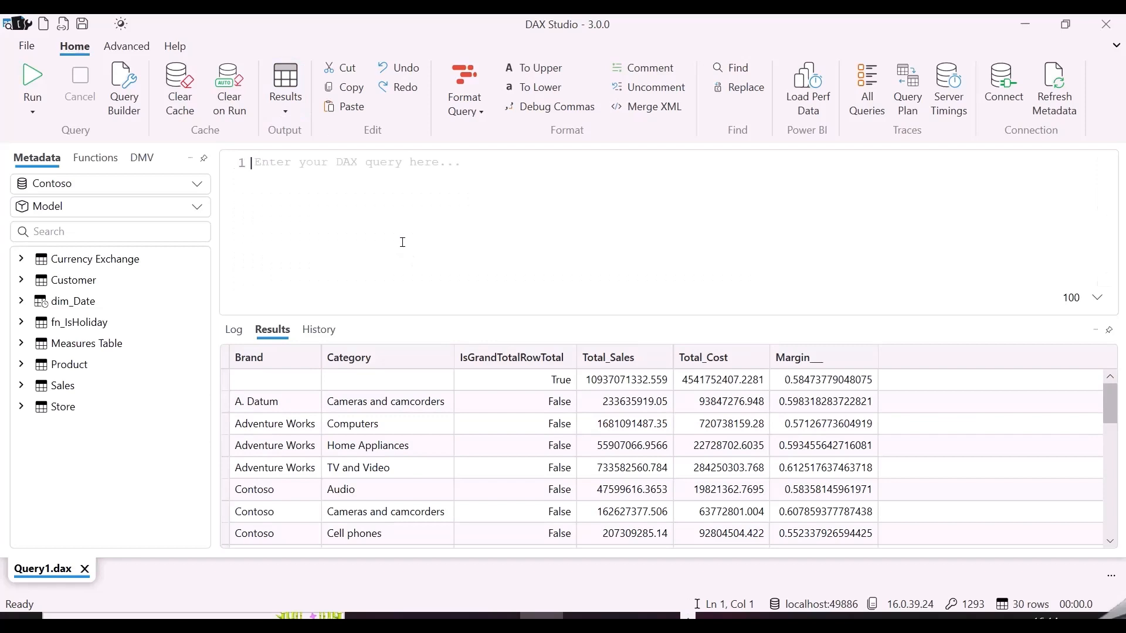
- Enter EVALUATE CALCULATETABLE('Product', 'Product'[Brand] = "Contoso") and pick the results destination
text(EVALUATE)
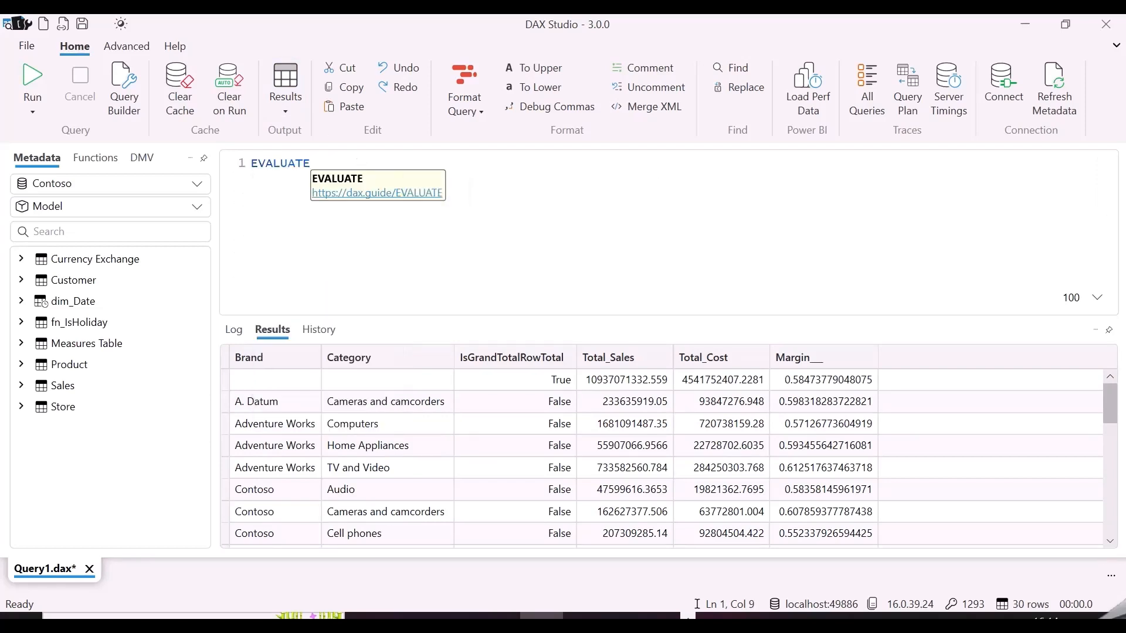
text(CALCULATETABLE()
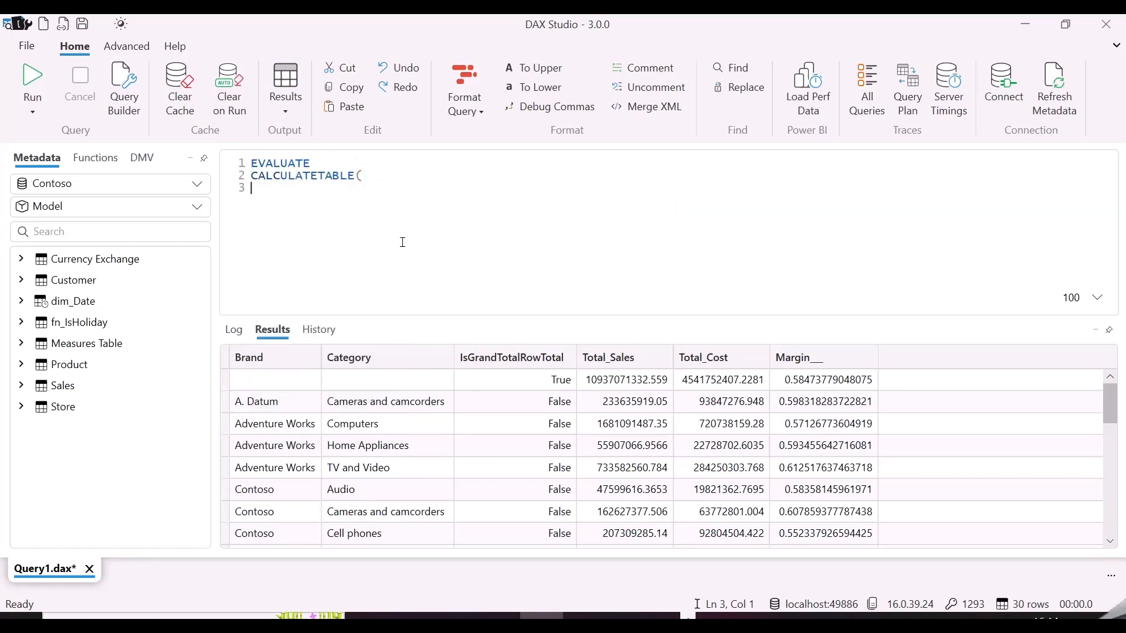
text('Product',)
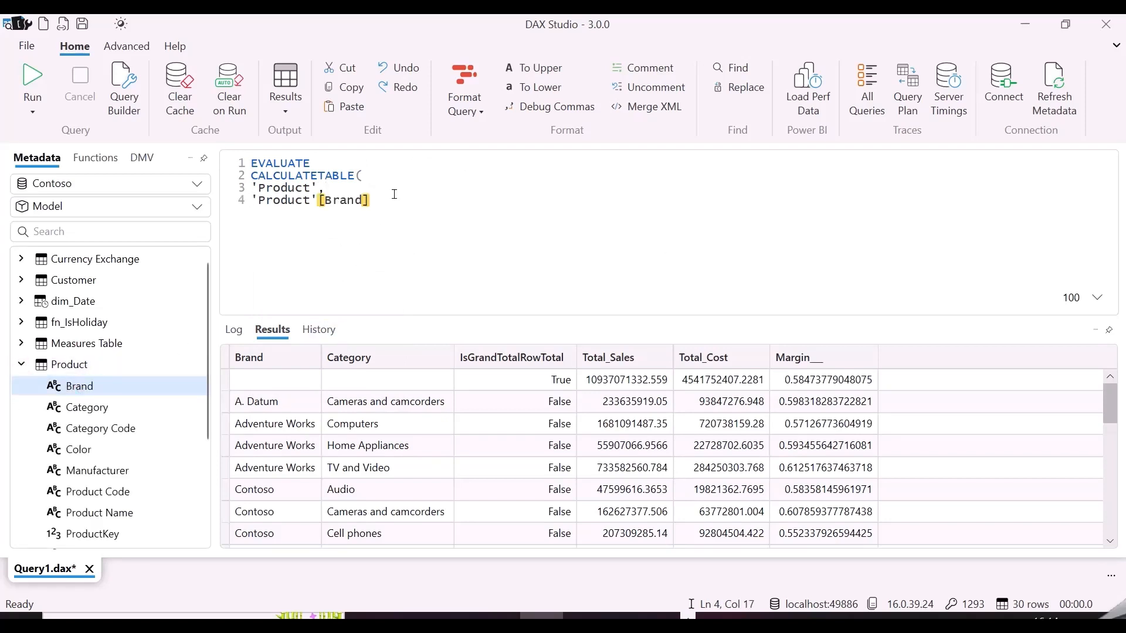
text(= "Contoso)
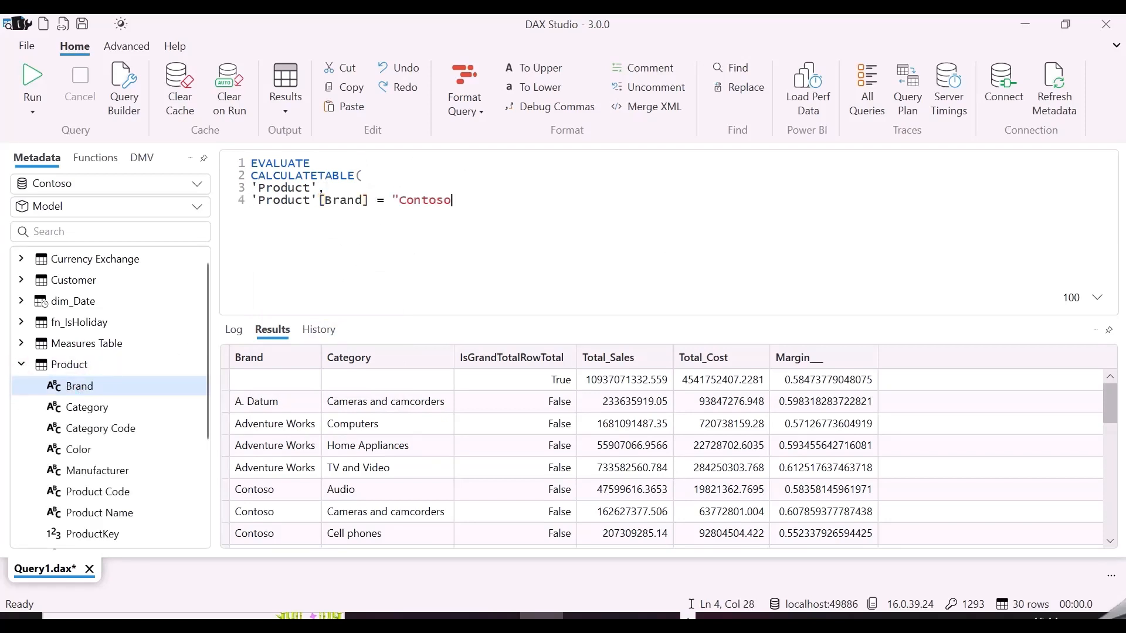
text())
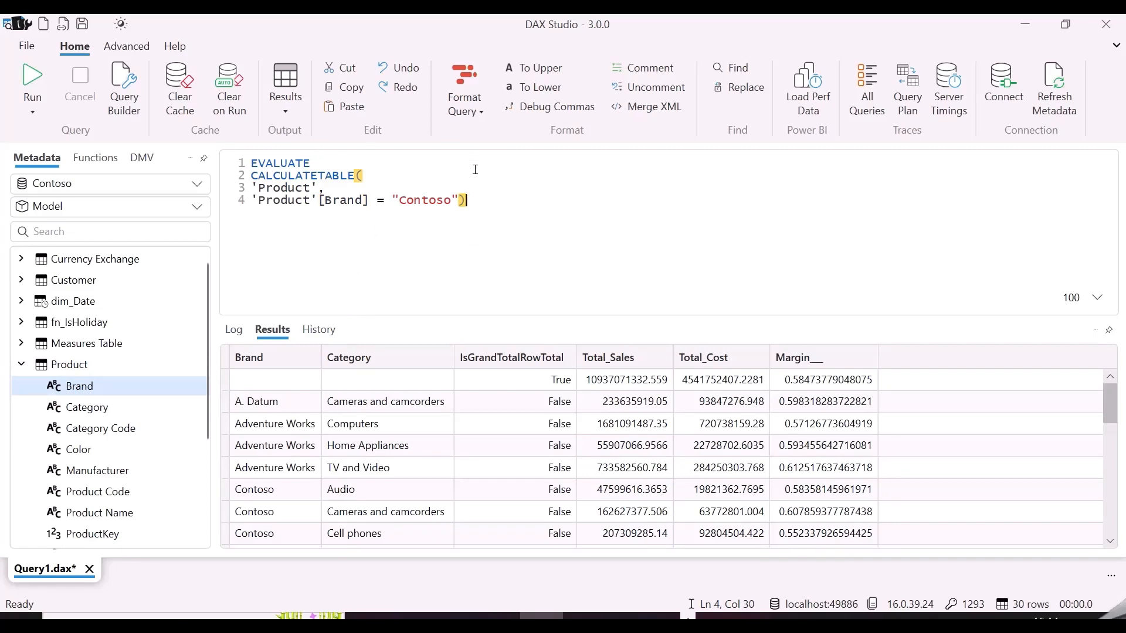
click(32, 75)
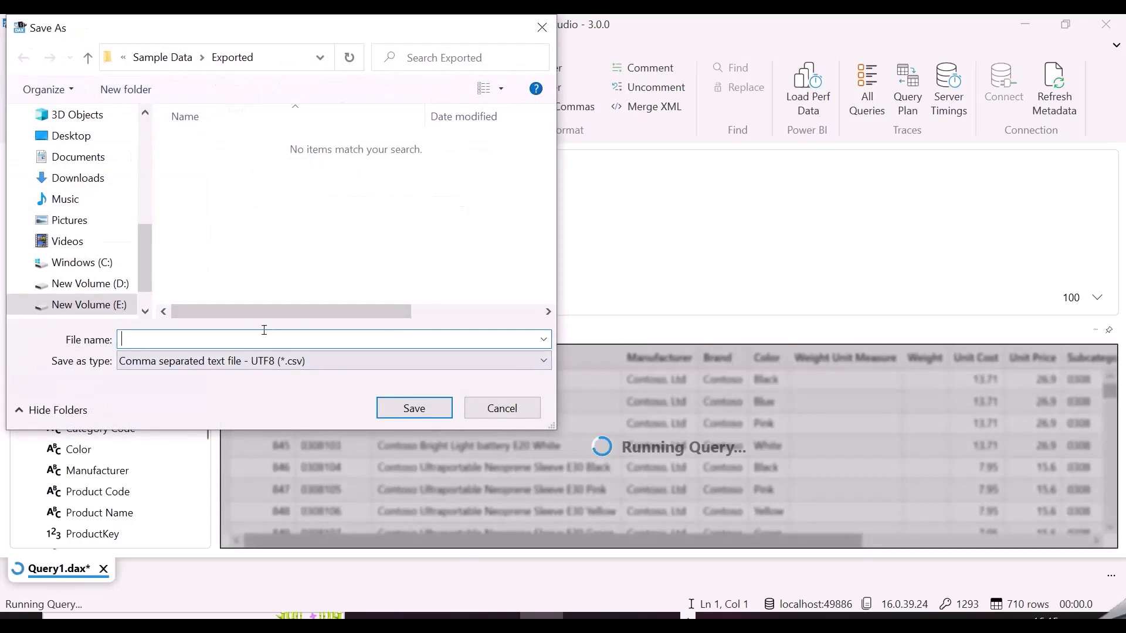
- Name the CSV output Contoso_Brand and save it, writing 710 rows
text(Contoso_Brand)
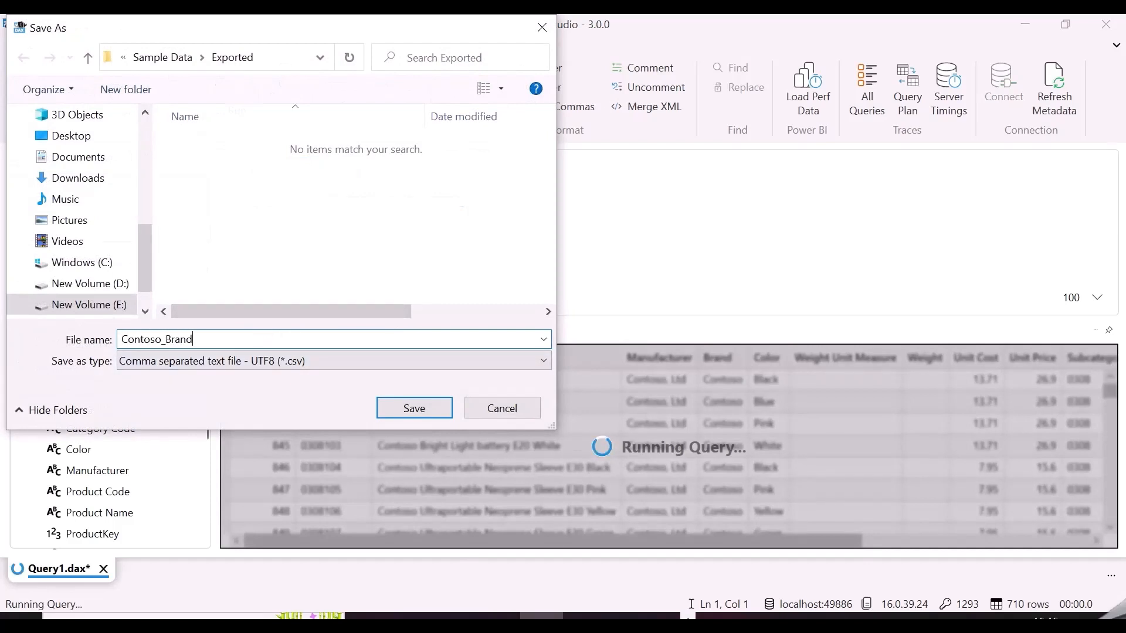
click(413, 408)
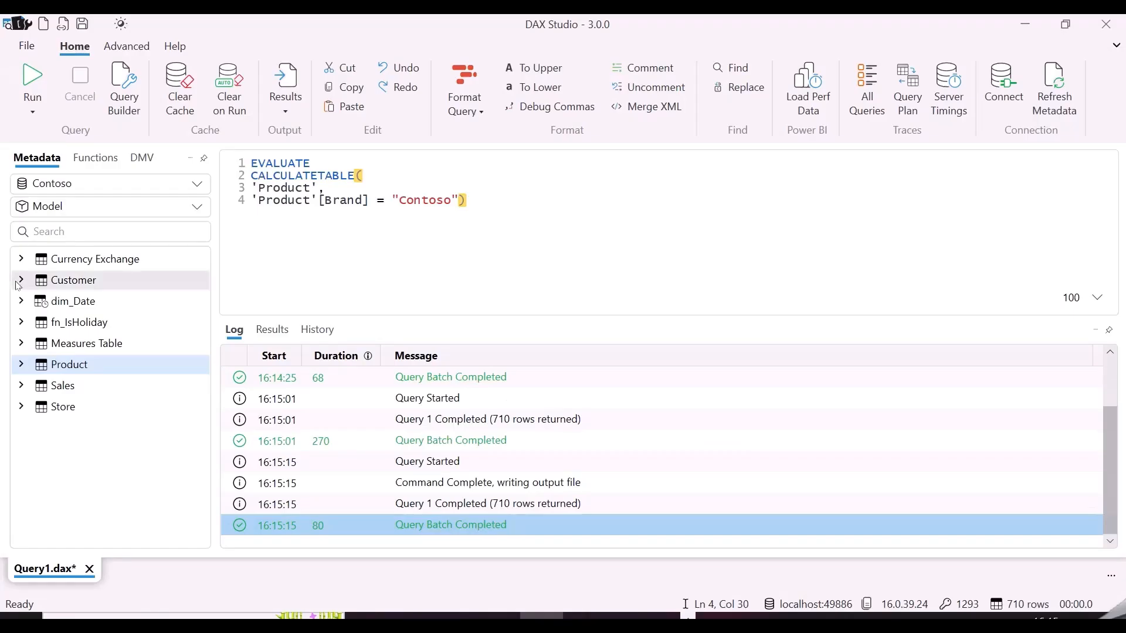
mouse_move(113, 131)
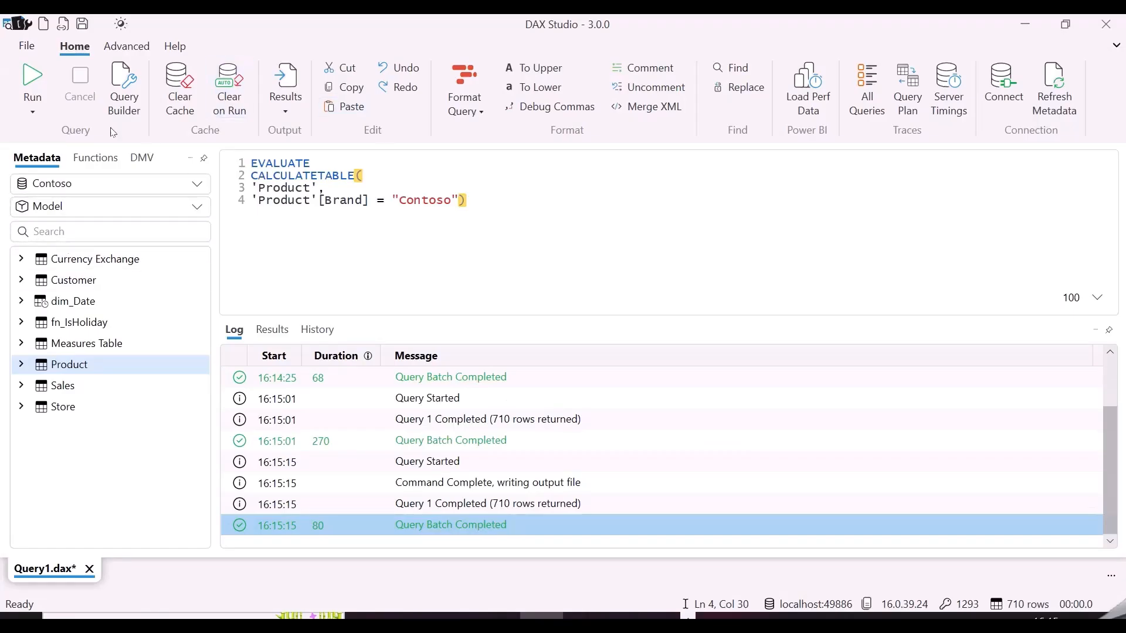
- Visit the File menu and return to the Contoso product query
click(26, 45)
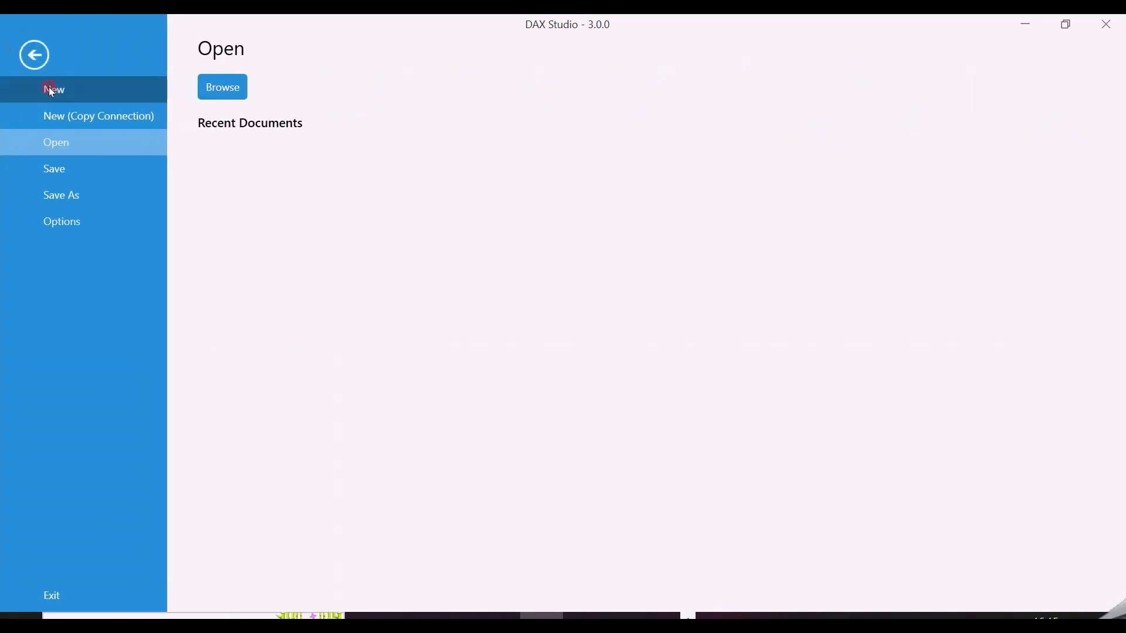
click(49, 89)
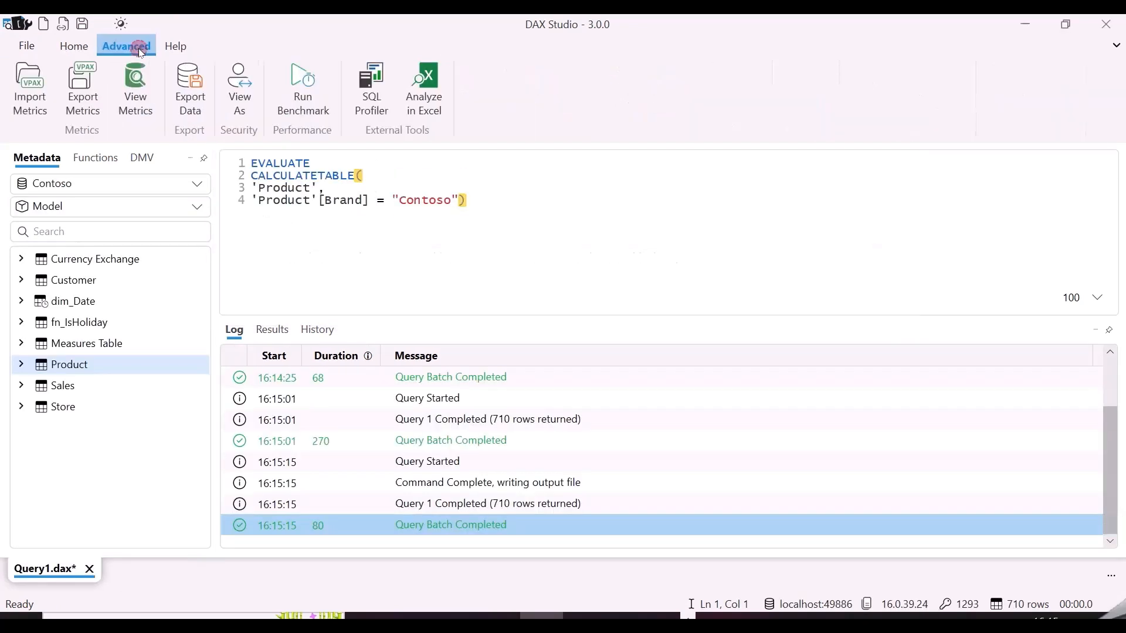
mouse_move(57, 312)
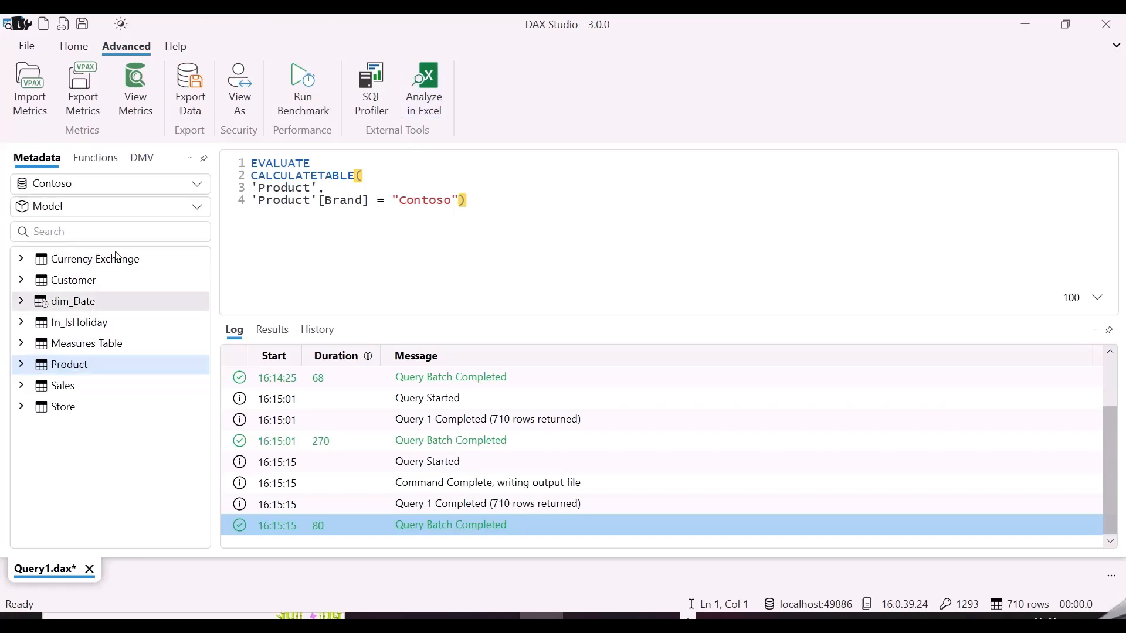
- Choose Export Data to SQL Tables with server (local) and database PBIHELPLINE, then continue
click(188, 88)
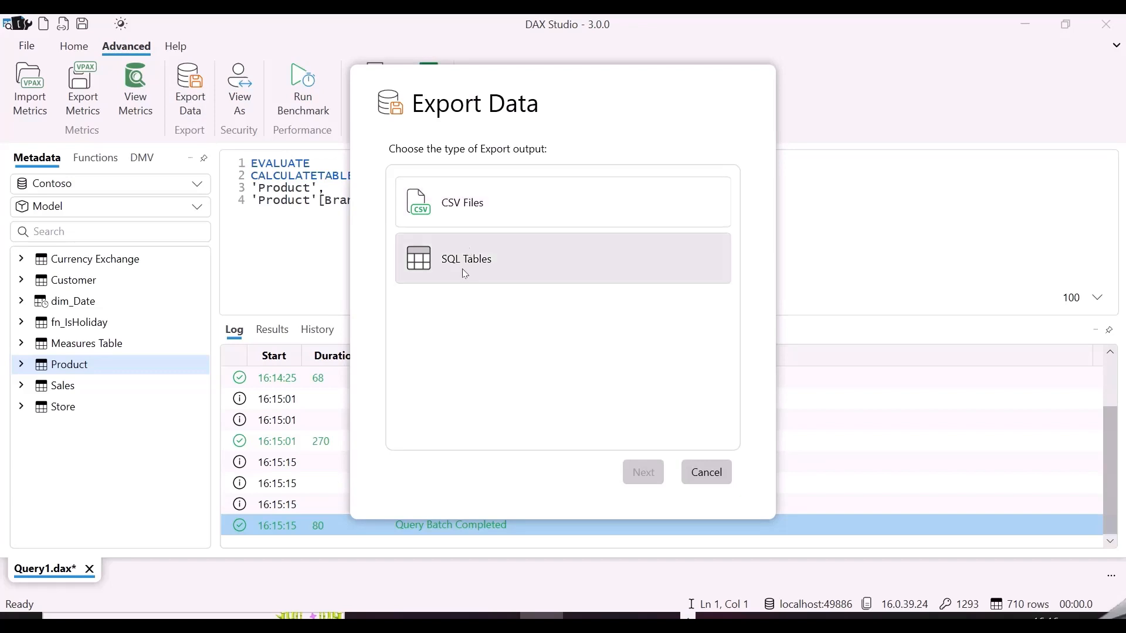
click(466, 258)
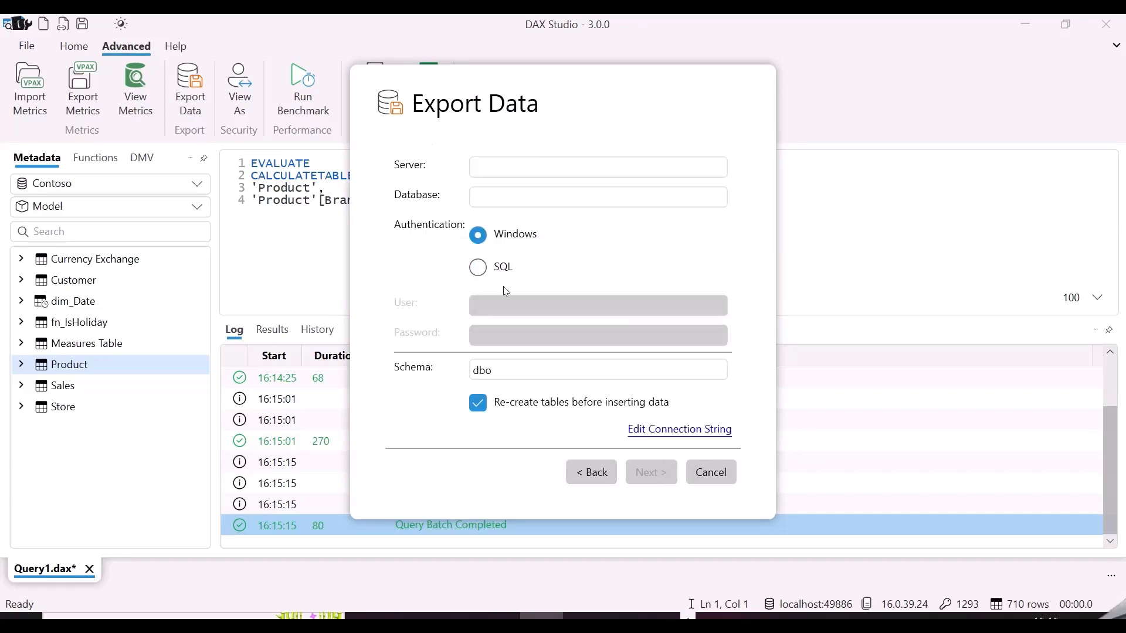
click(598, 166)
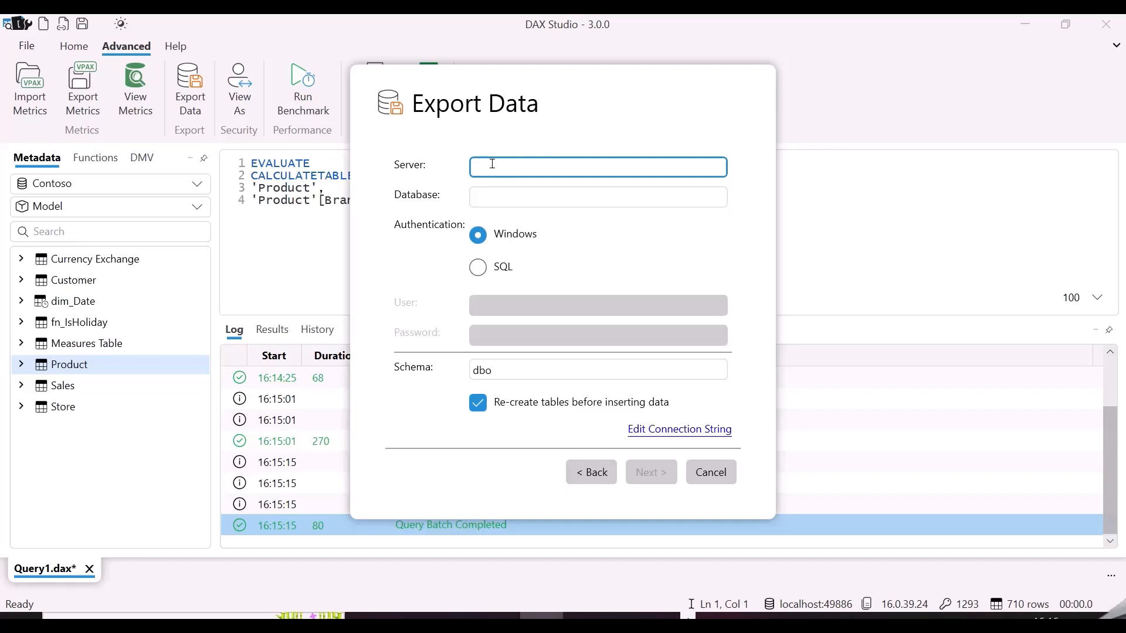
text((local)
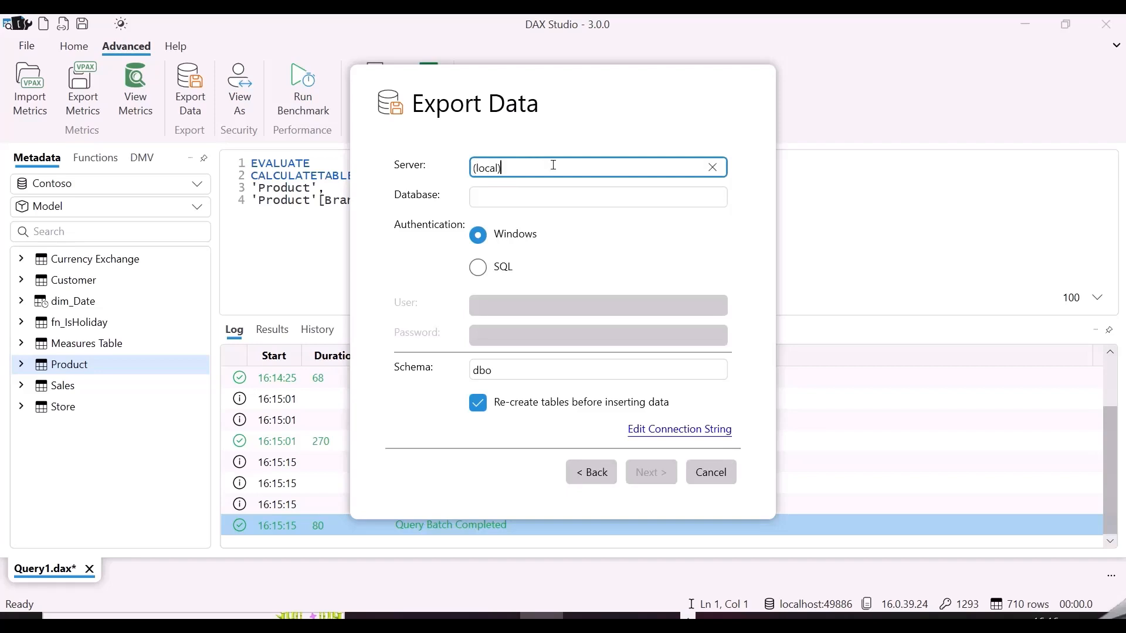
text(P)
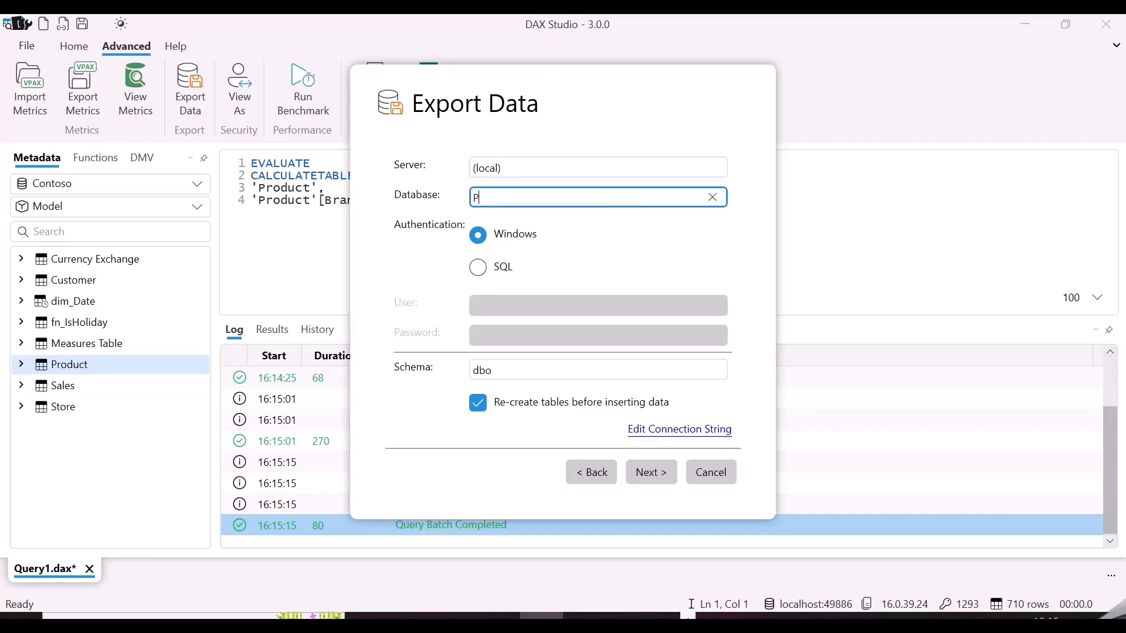
text(BIHELPLINE)
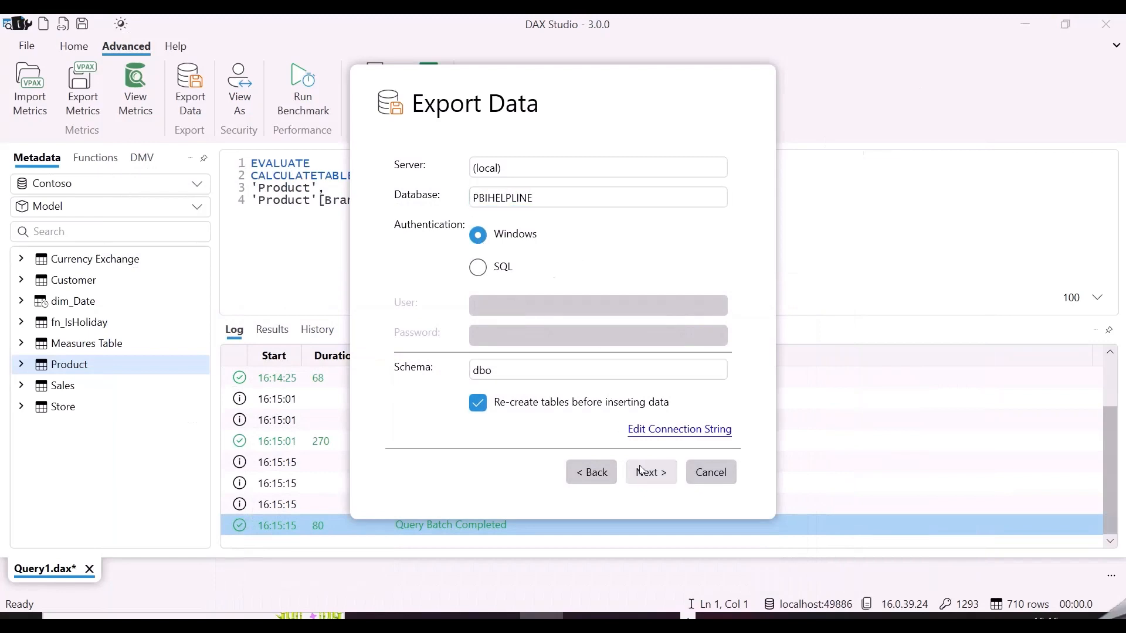
click(651, 472)
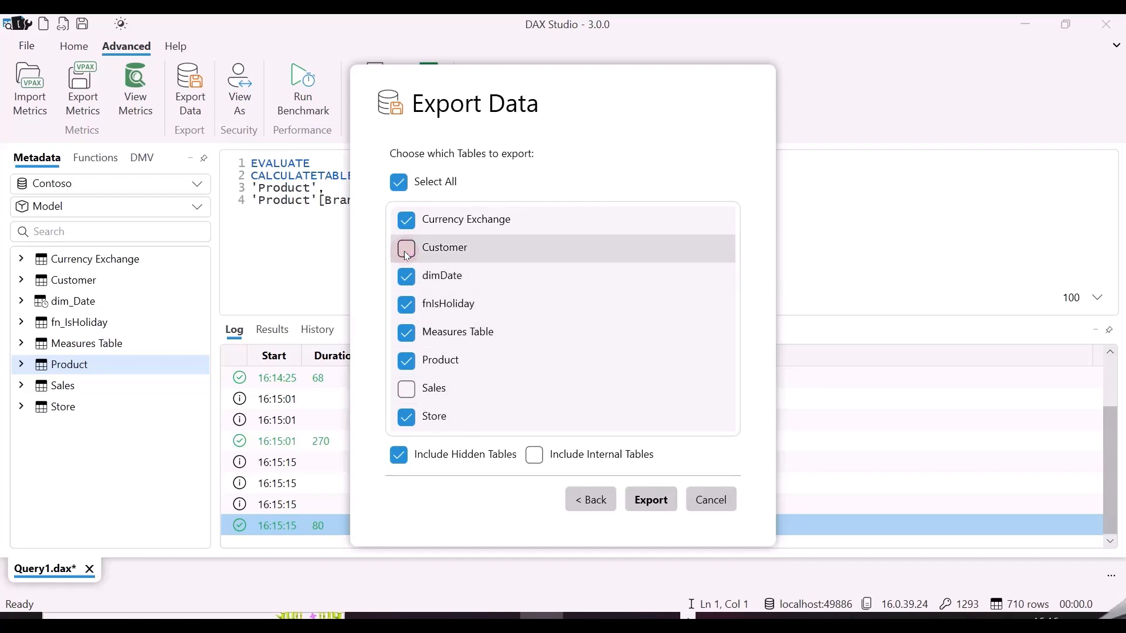
- Untick Customer and export the remaining six tables to SQL Server
click(406, 248)
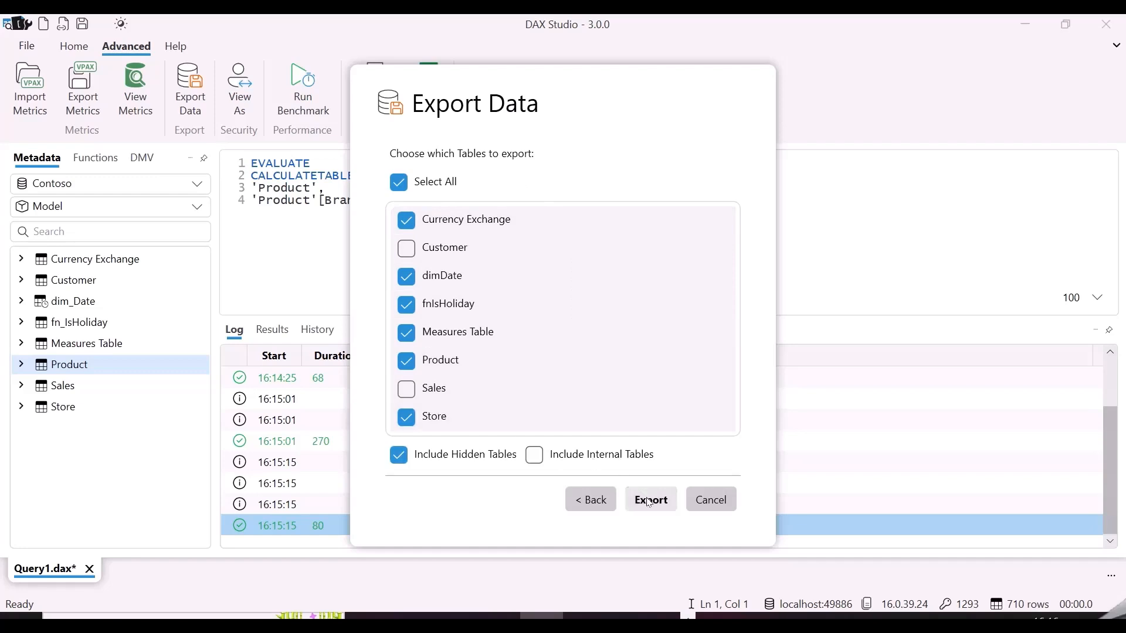
click(650, 499)
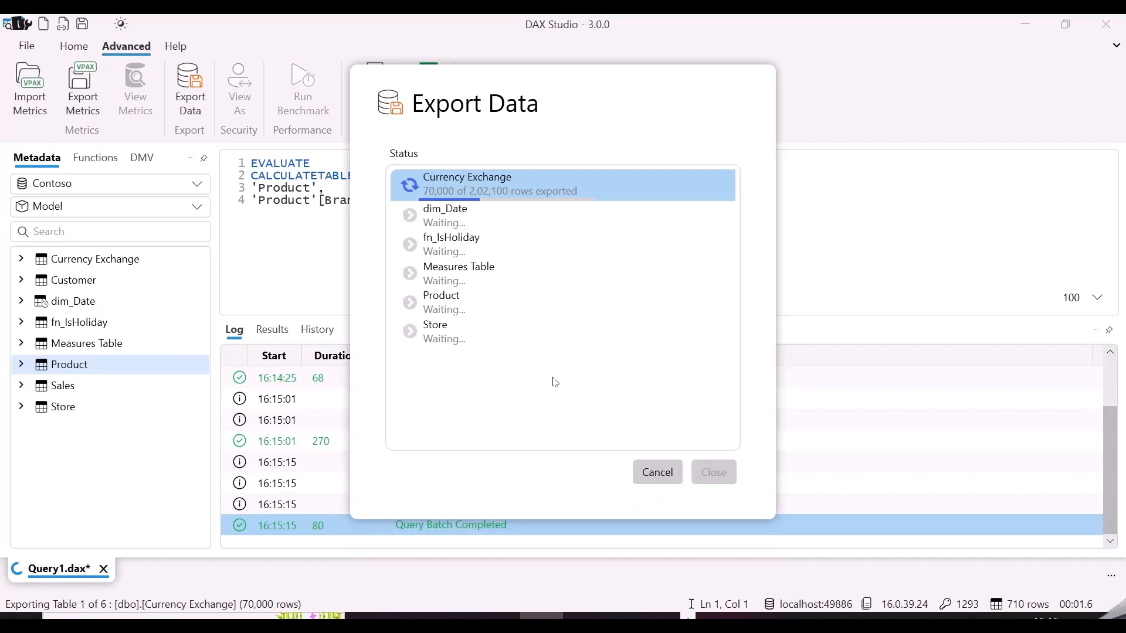